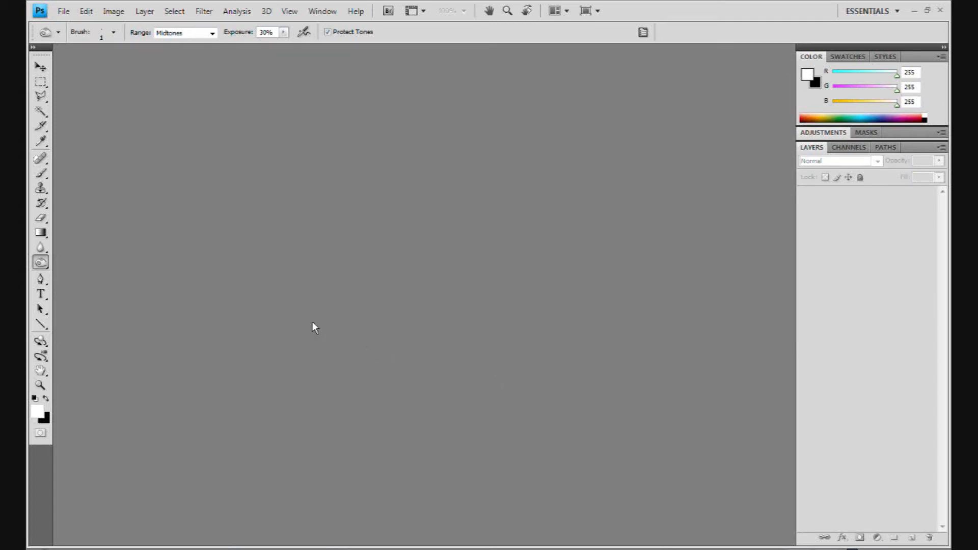
mouse_move(123, 199)
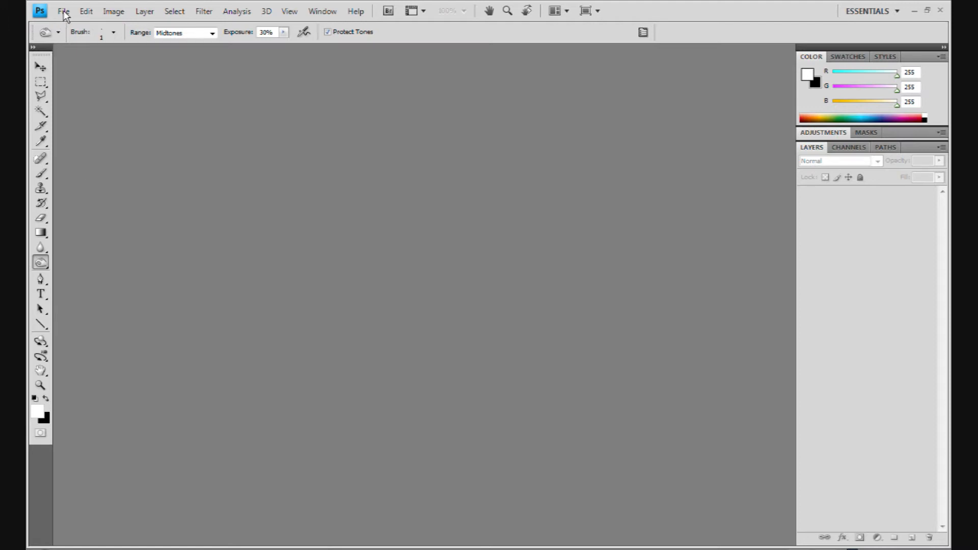
Create a new 1920×1080 pixel document, Untitled-1
left_click(62, 10)
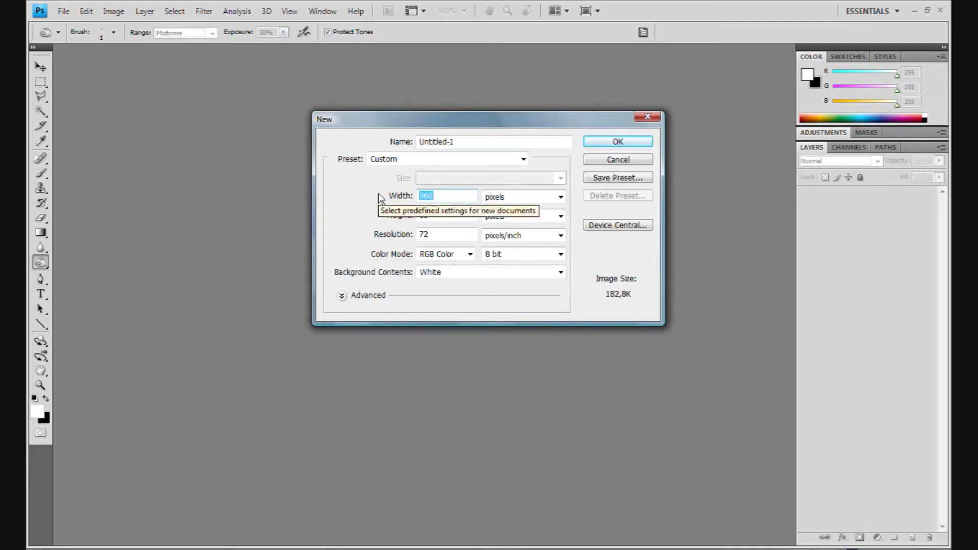
type("1920")
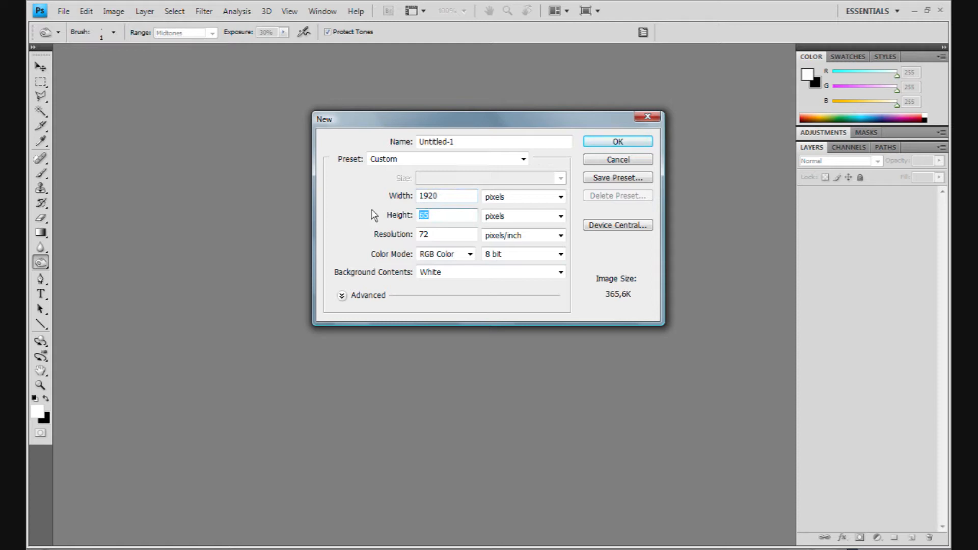
type("1080")
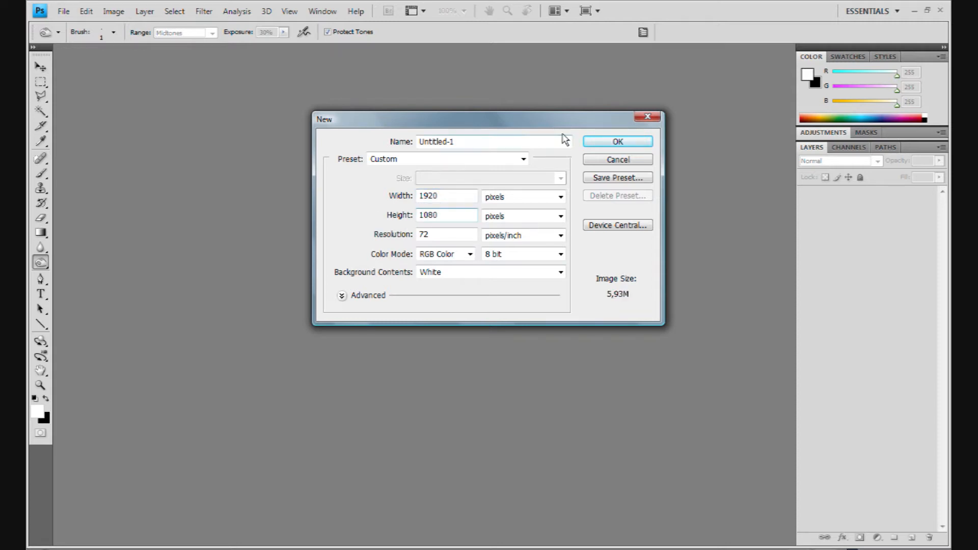
left_click(616, 142)
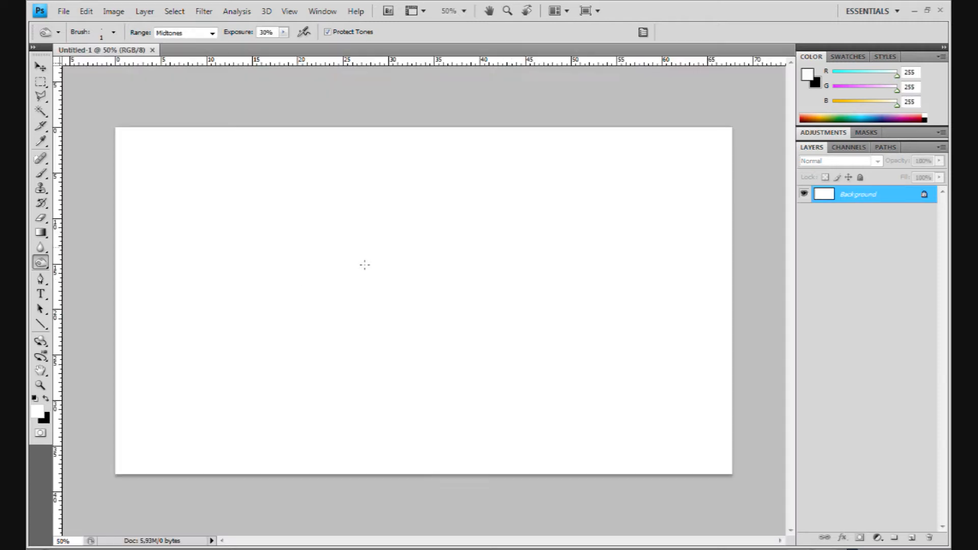
mouse_move(130, 214)
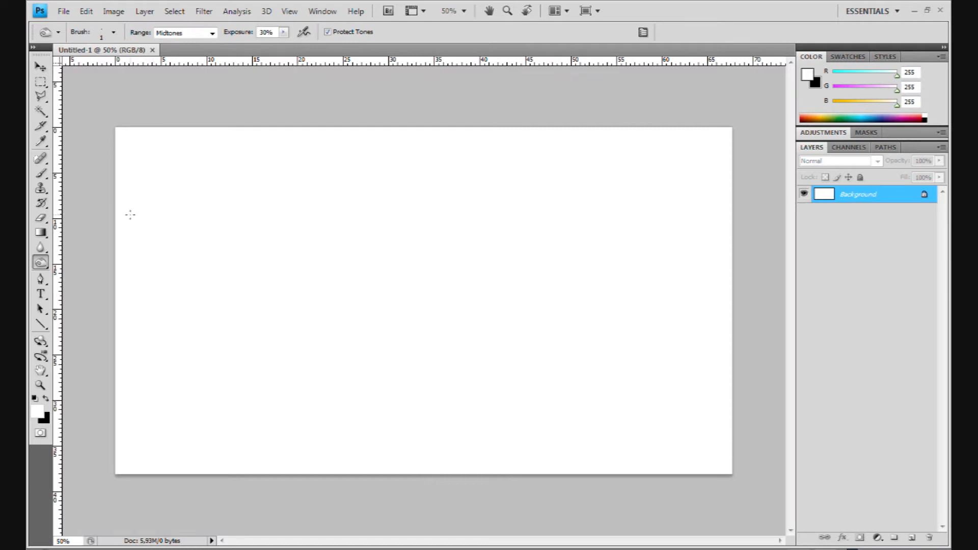
mouse_move(63, 10)
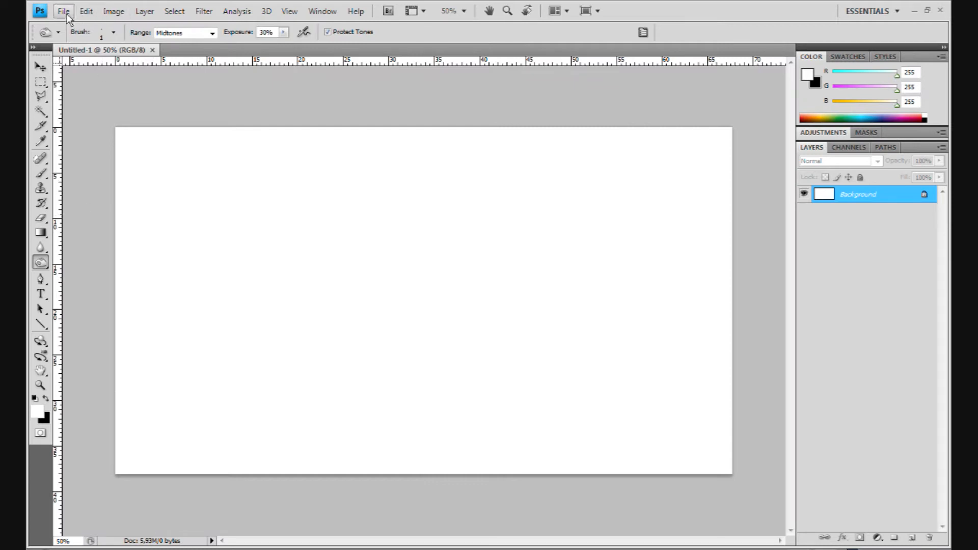
Create a second document 960 pixels wide by 1080 high, Untitled-2
left_click(62, 10)
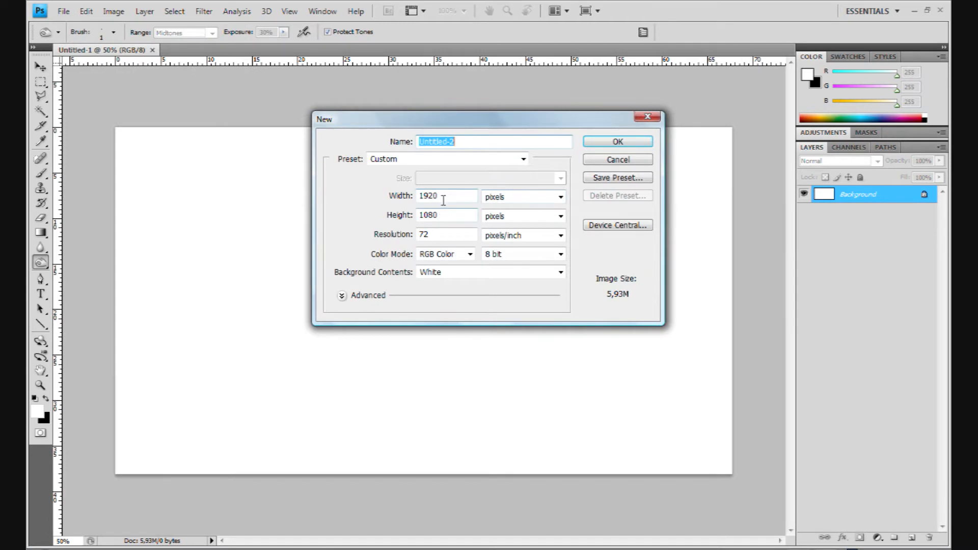
triple_click(445, 196)
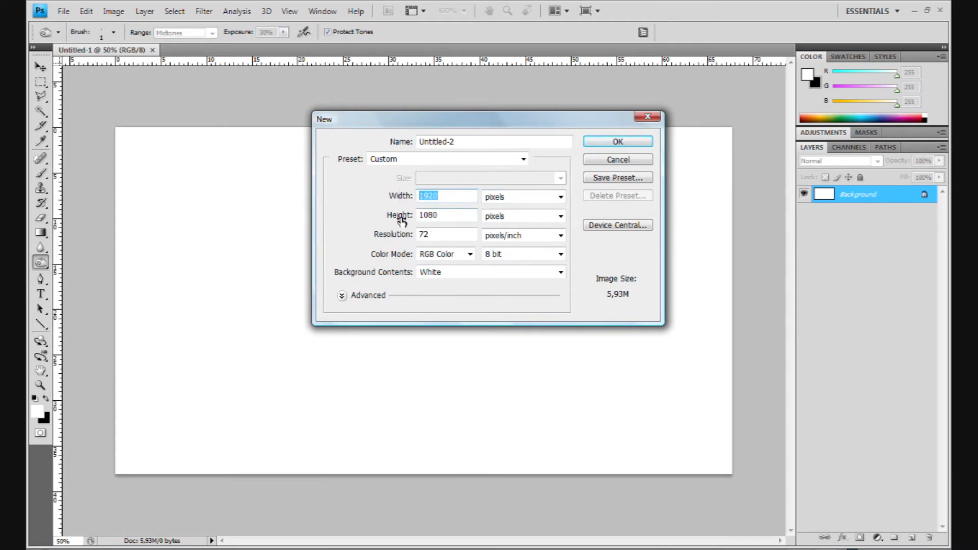
type("9")
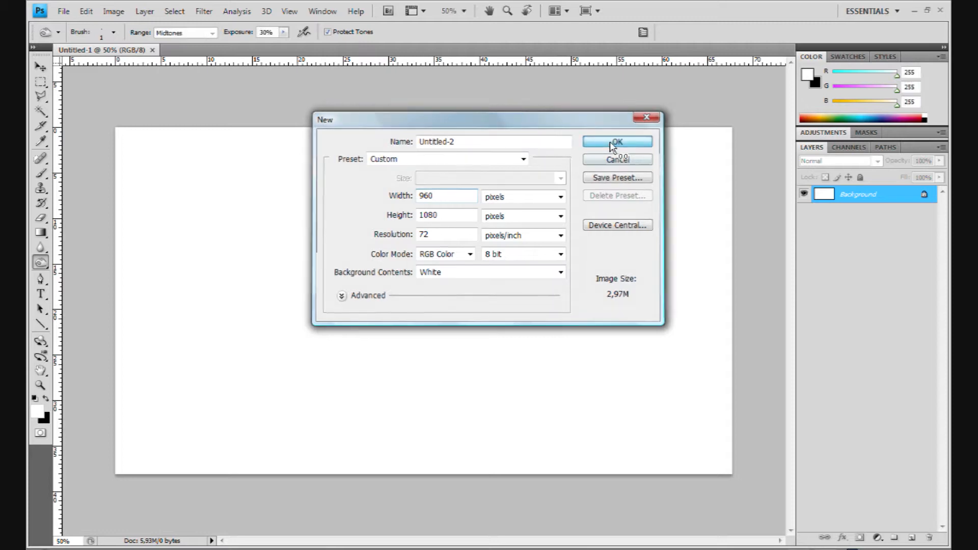
left_click(617, 141)
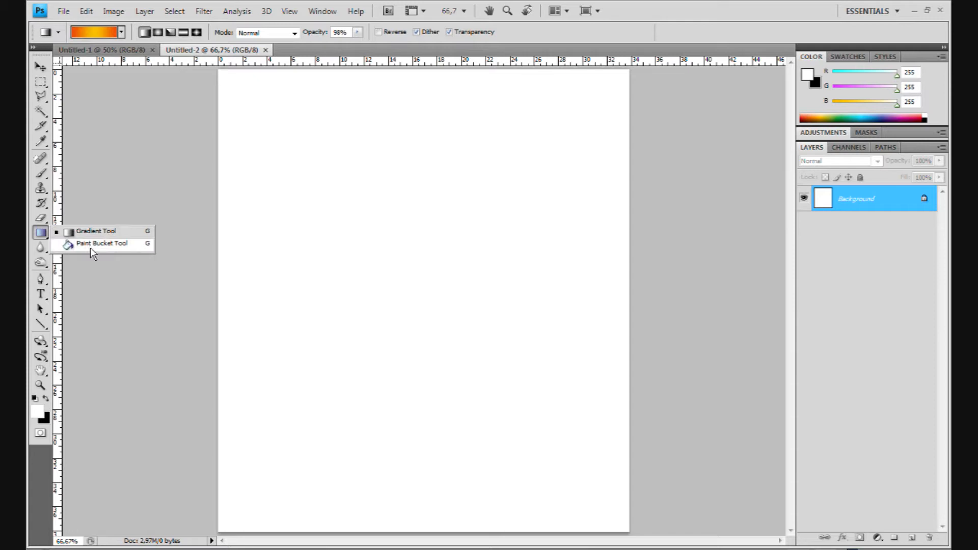
Fill Untitled-2 black, float its window, move the black layer into Untitled-1 centred, and close Untitled-2
left_click(102, 244)
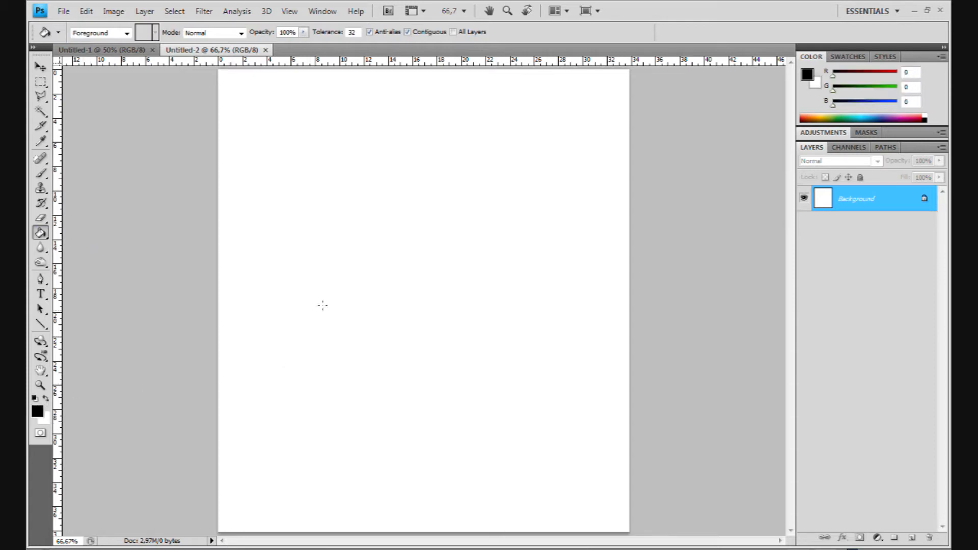
right_click(218, 50)
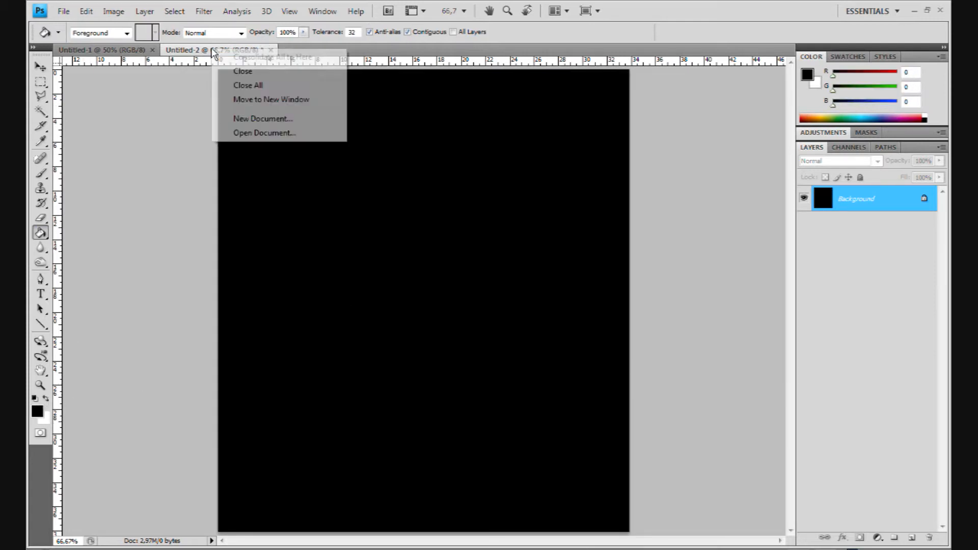
left_click(271, 98)
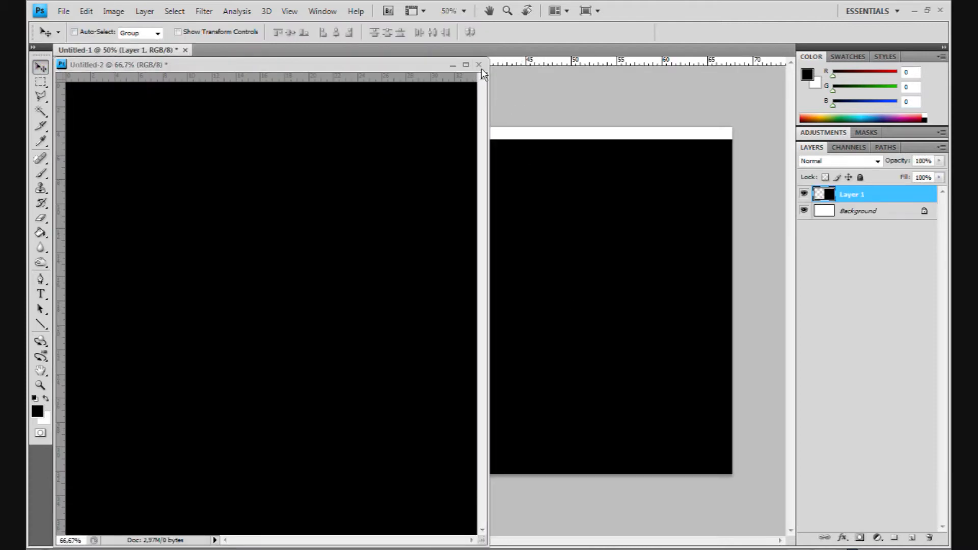
left_click(479, 64)
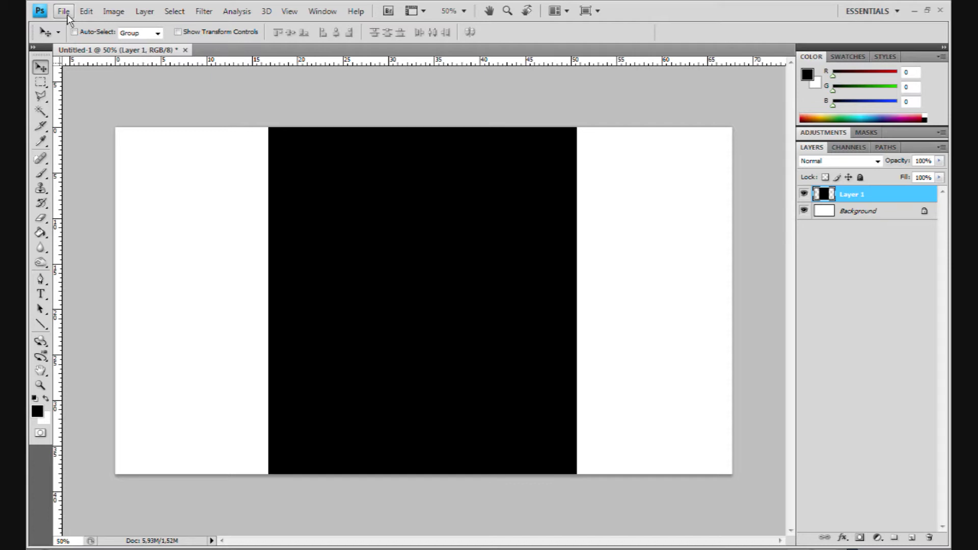
Open harry_potter_6_poster21.jpg as a new document tab
left_click(62, 10)
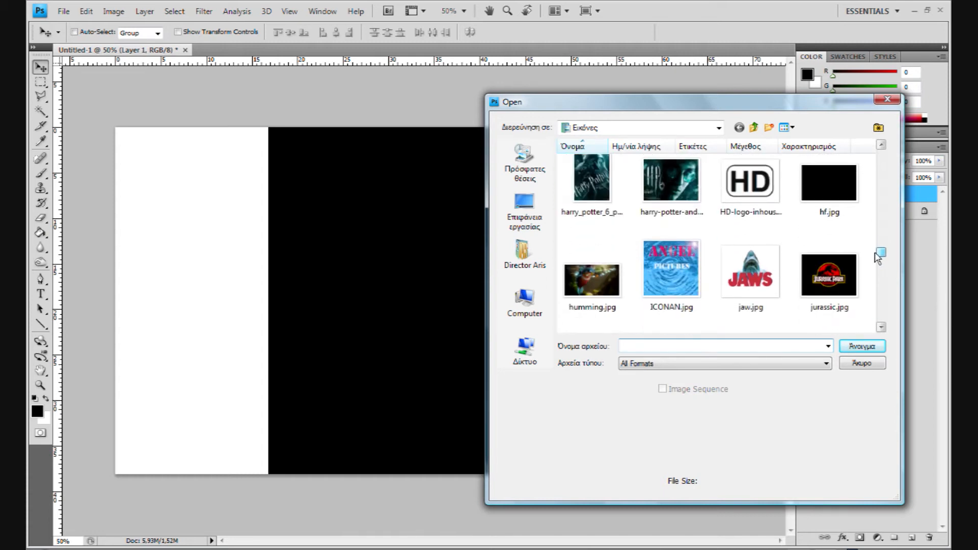
left_click(862, 363)
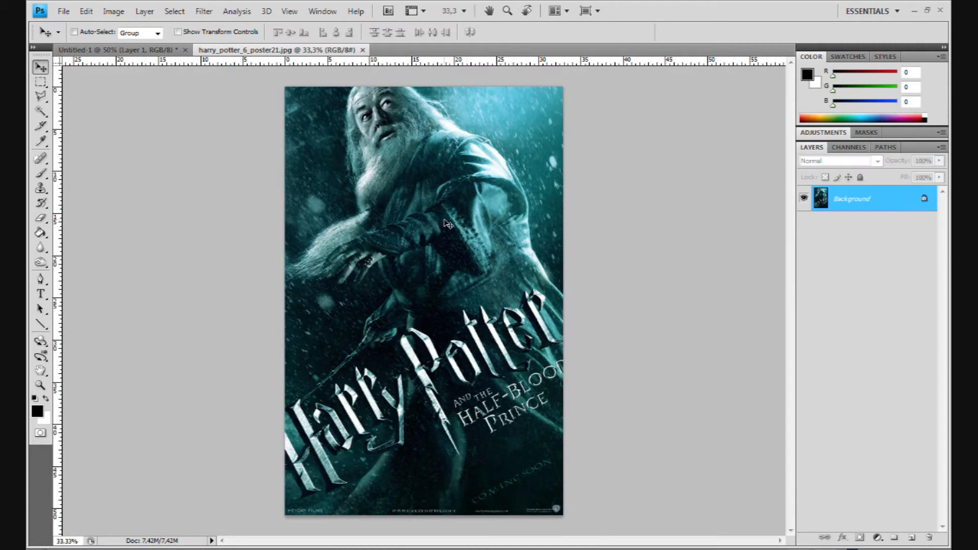
mouse_move(524, 435)
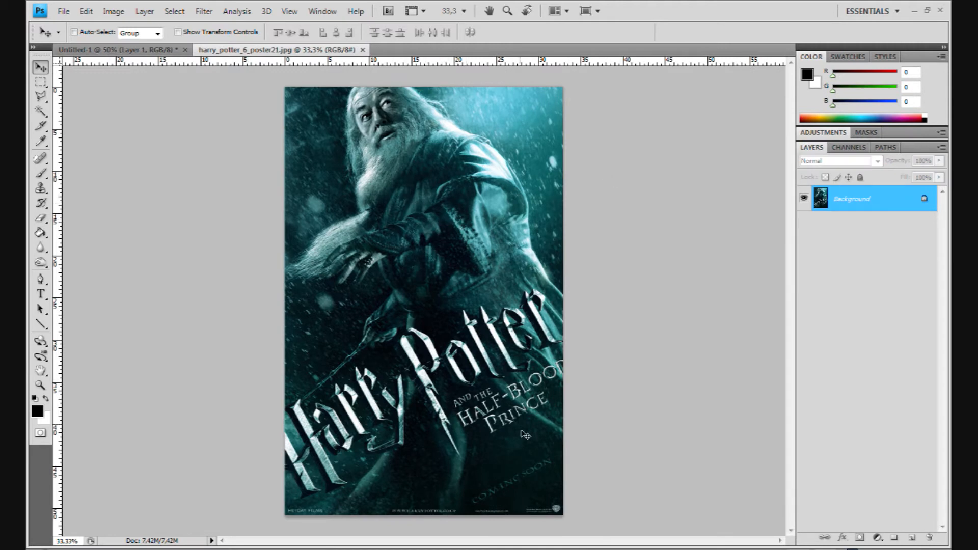
mouse_move(434, 16)
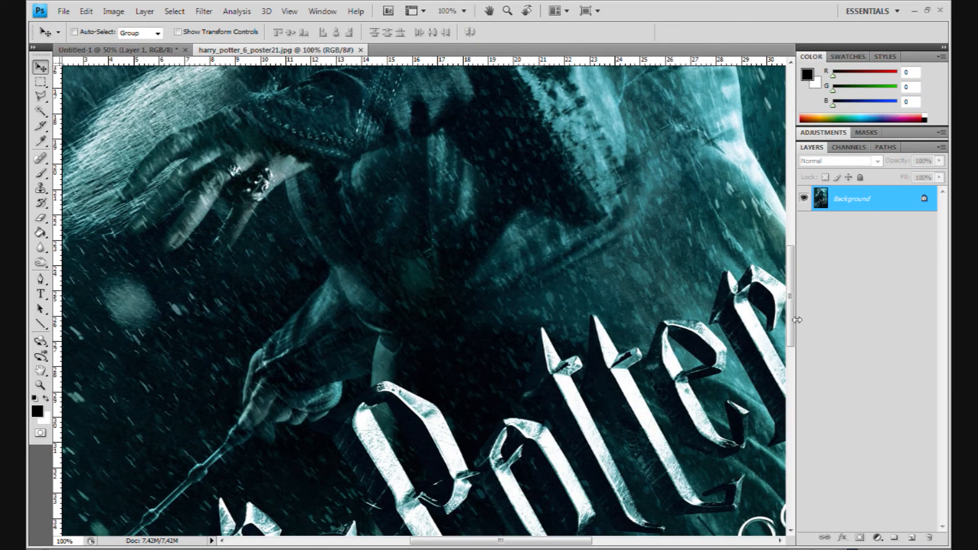
Zoom the poster out to 25% to see the area to copy
left_click(451, 11)
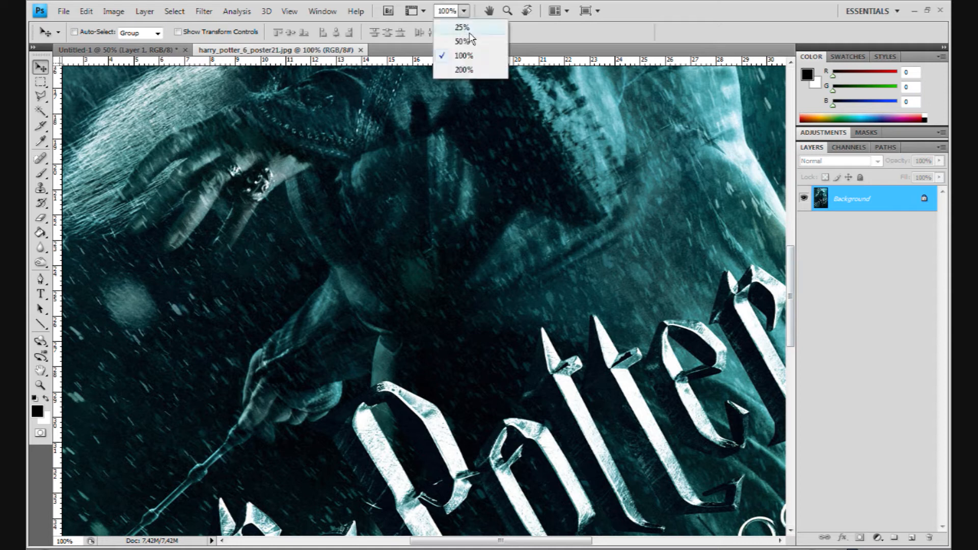
left_click(462, 40)
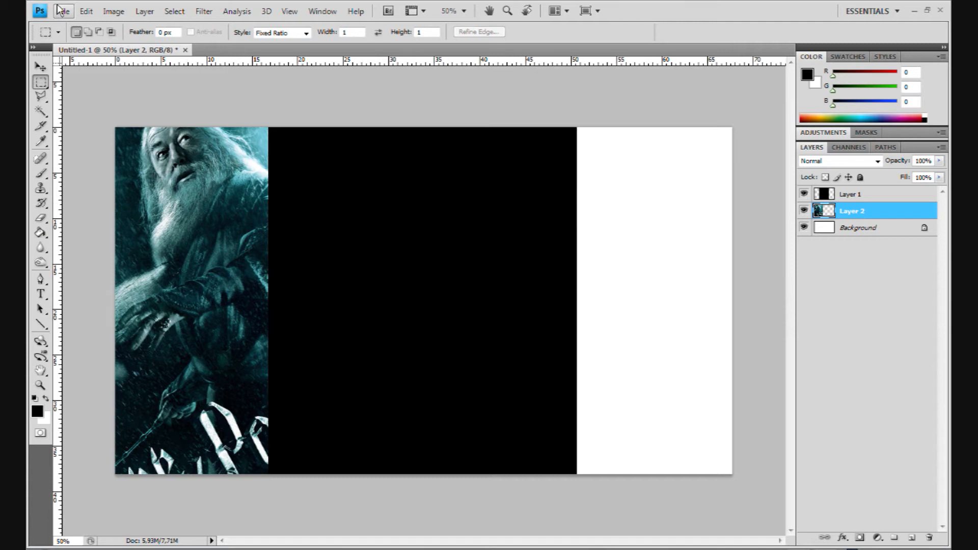
Open the Harry Potter close-up HP6 poster from further down the file list
left_click(62, 10)
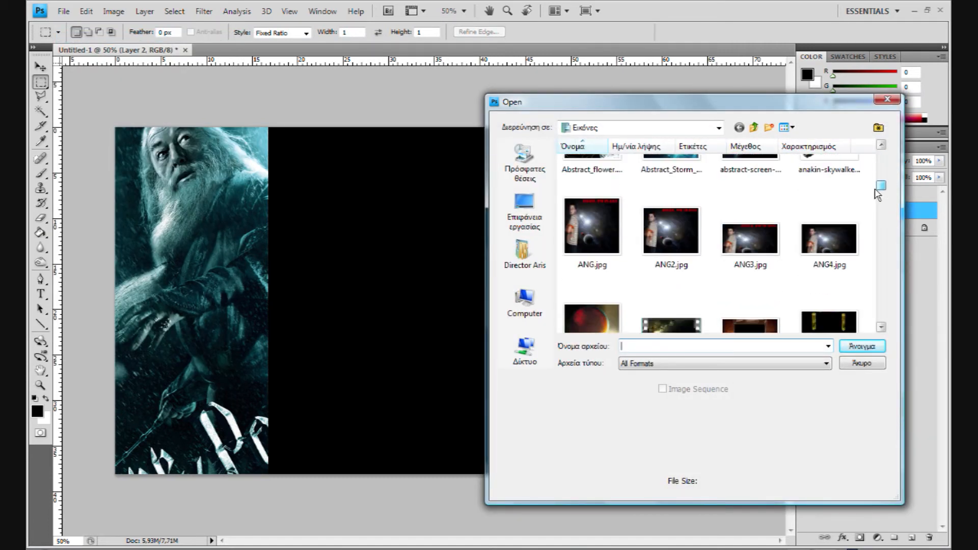
scroll("down", 3)
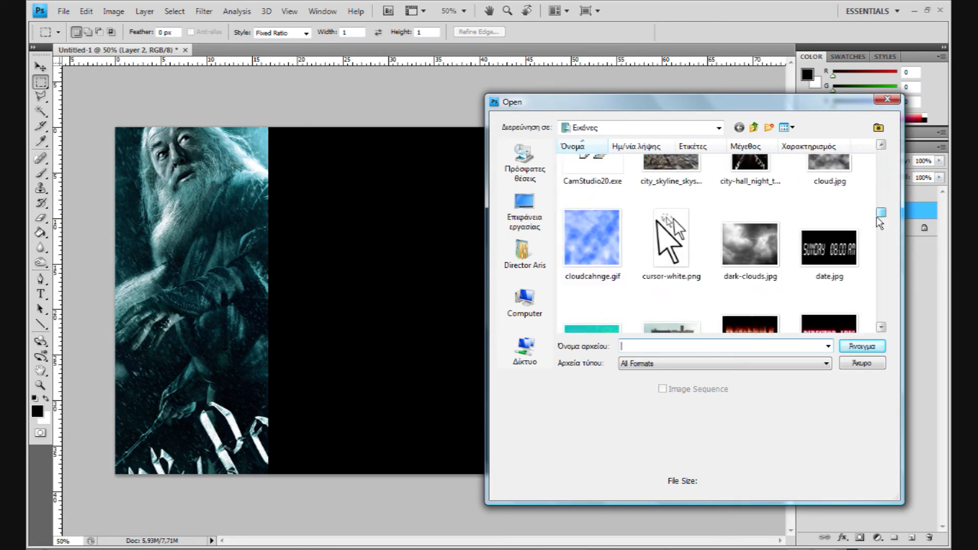
scroll("down", 3)
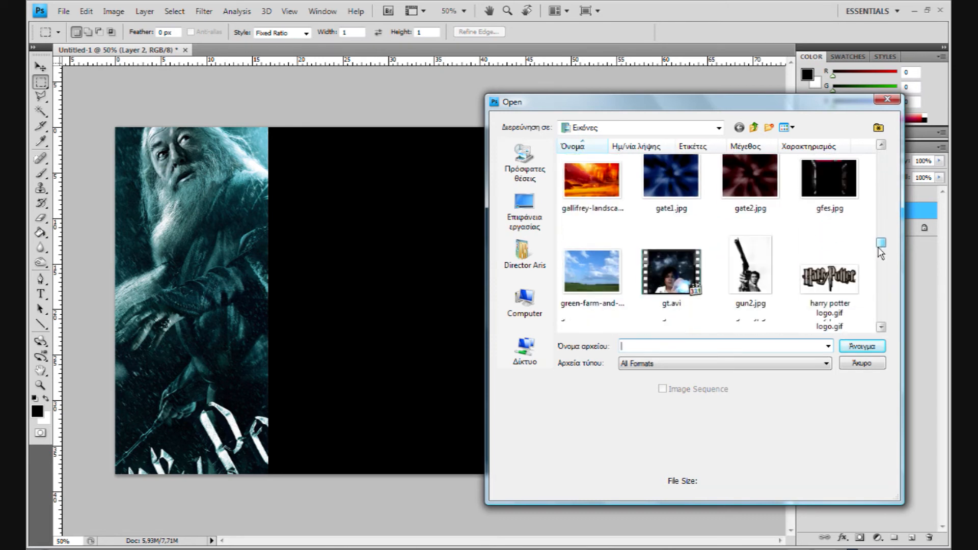
left_click(862, 363)
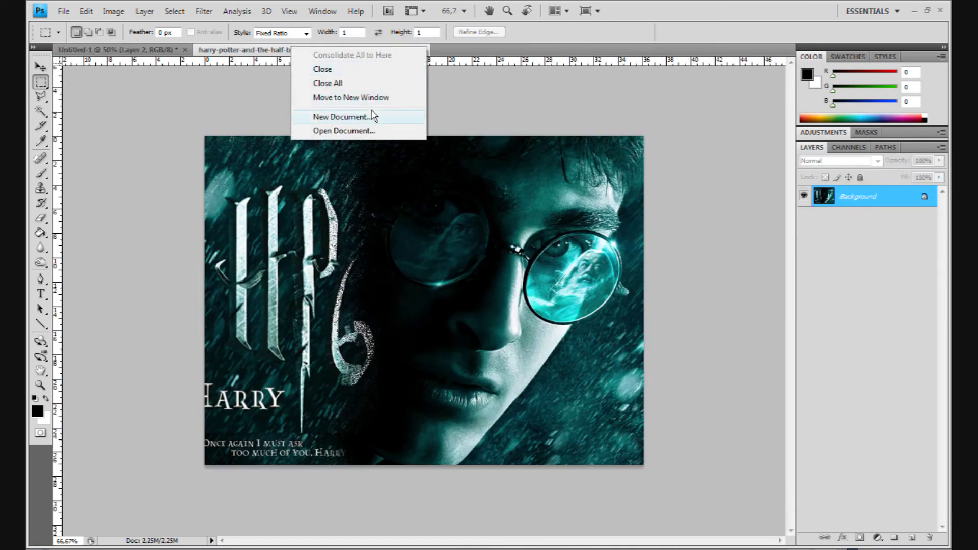
Float the poster window, drag Harry's face into Untitled-1's right side, and close the poster
left_click(351, 98)
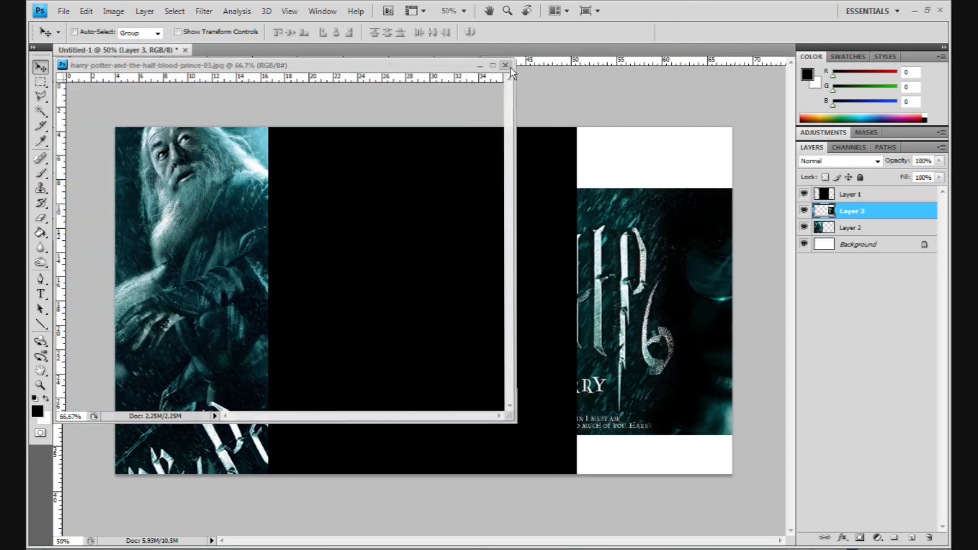
left_click(506, 65)
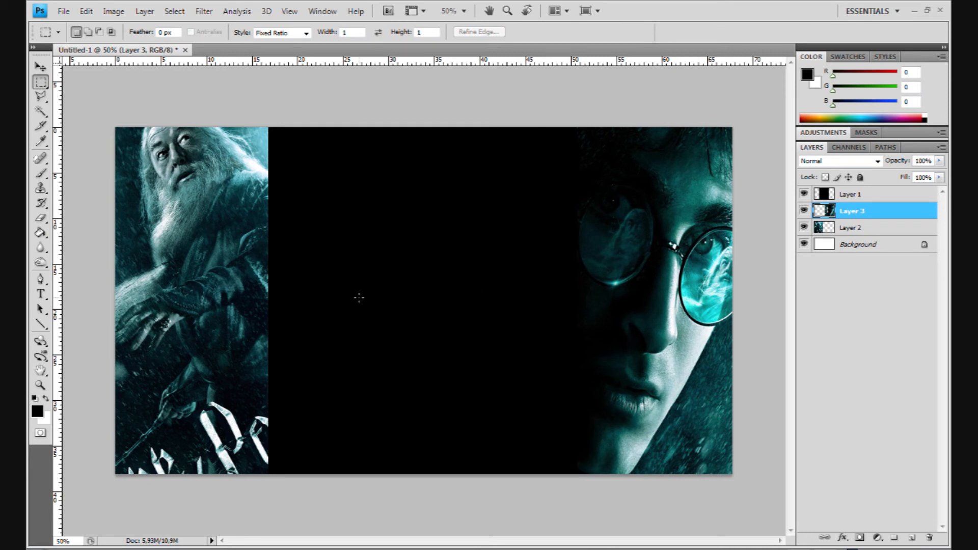
mouse_move(562, 168)
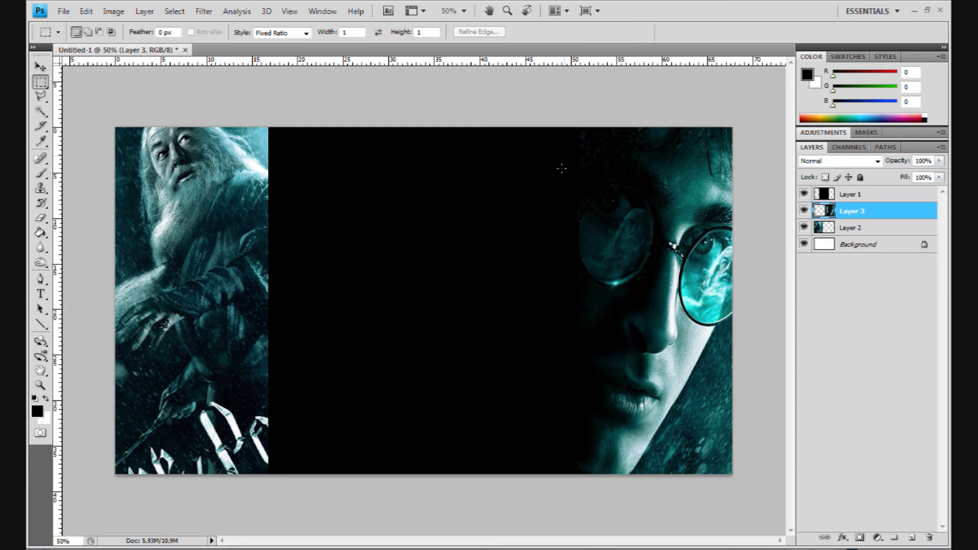
mouse_move(352, 323)
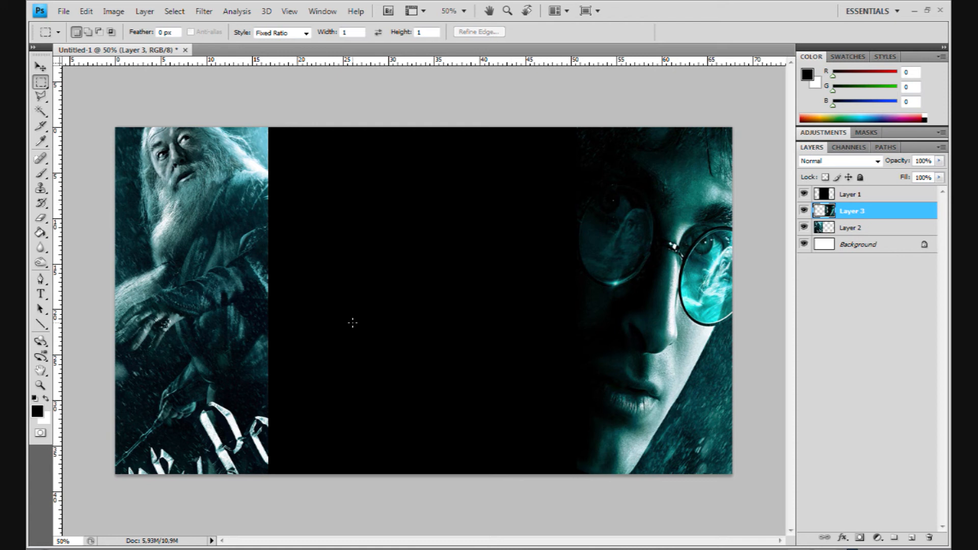
mouse_move(241, 226)
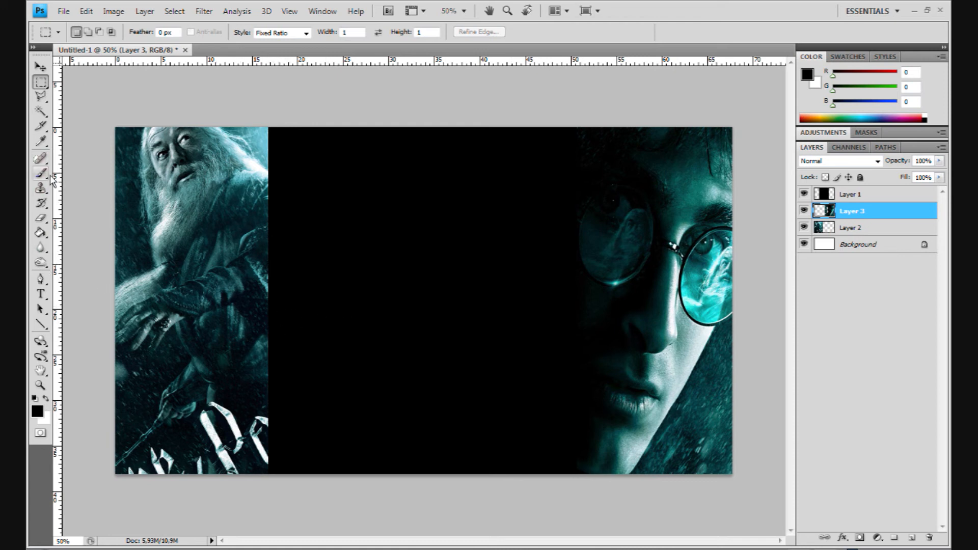
Pick a soft 65 px brush and paint black along Dumbledore's inner edge to fade it
left_click(40, 173)
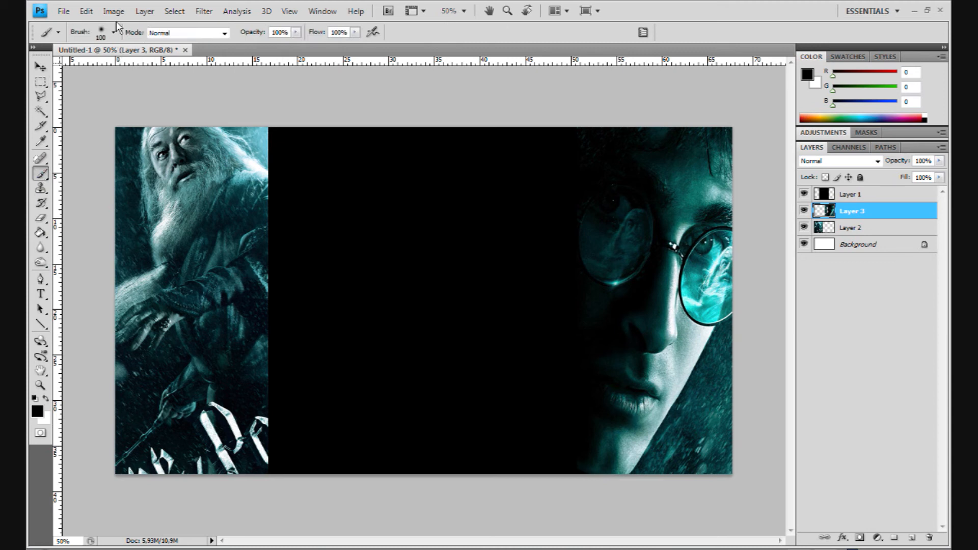
left_click(112, 33)
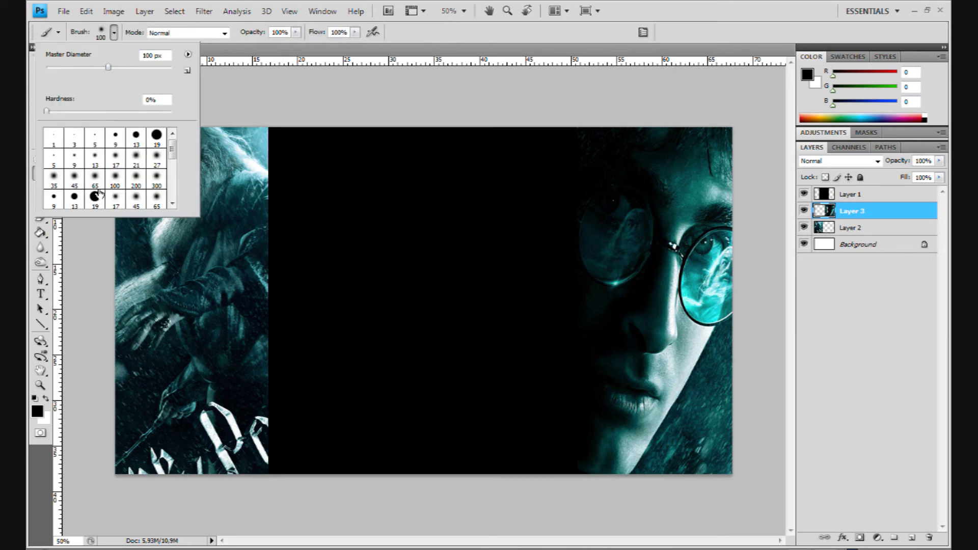
left_click(95, 197)
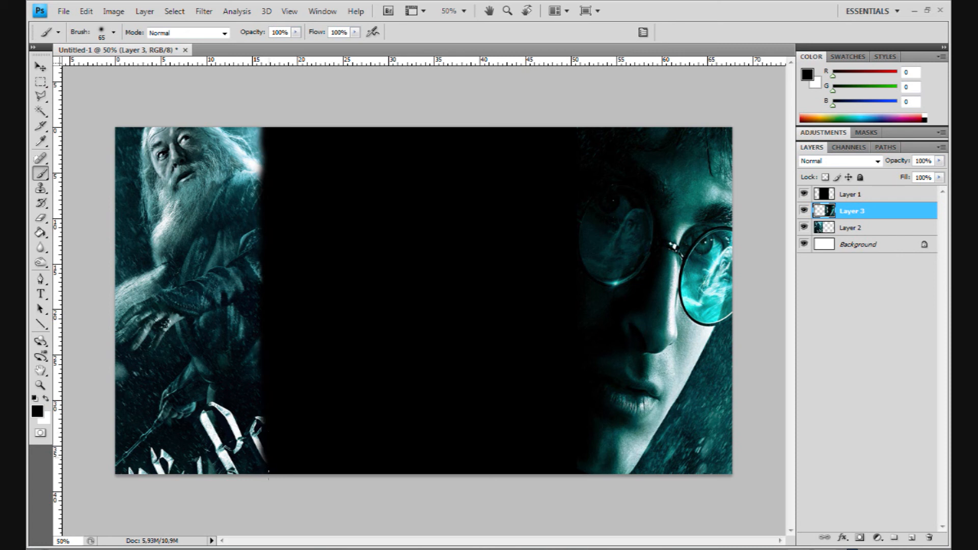
mouse_move(274, 324)
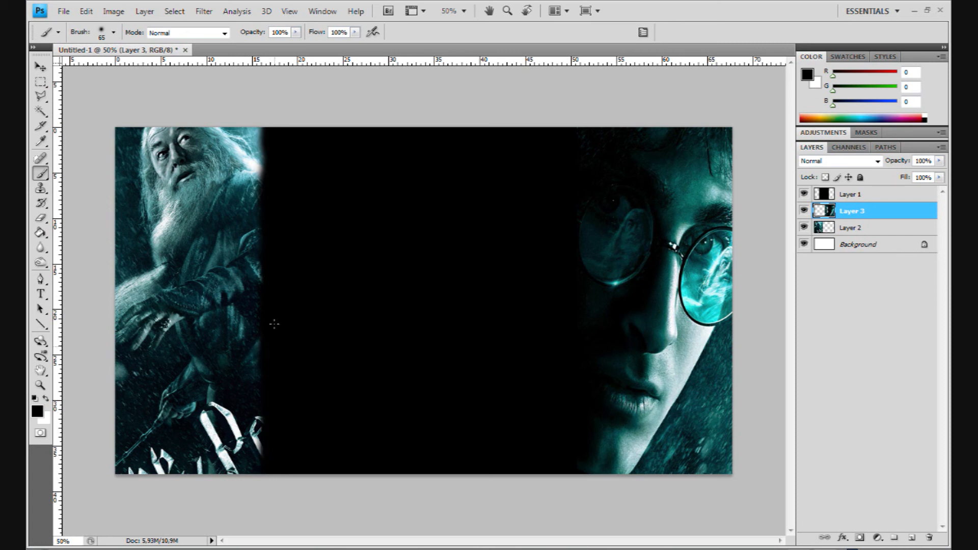
mouse_move(270, 185)
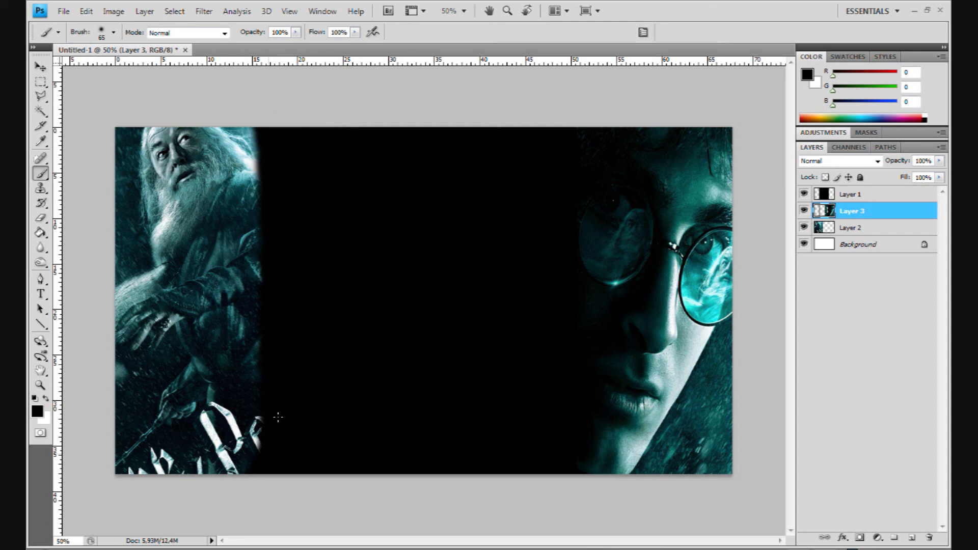
mouse_move(311, 214)
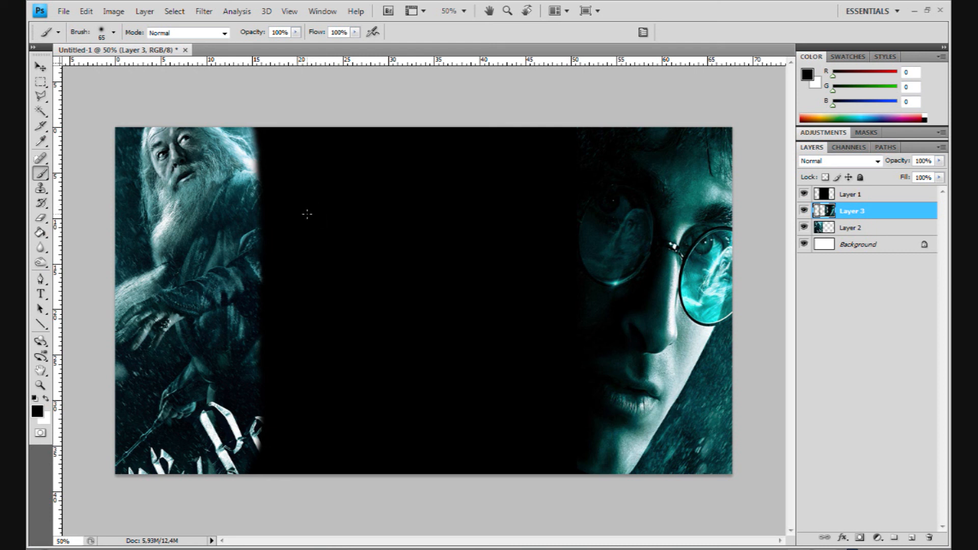
mouse_move(299, 215)
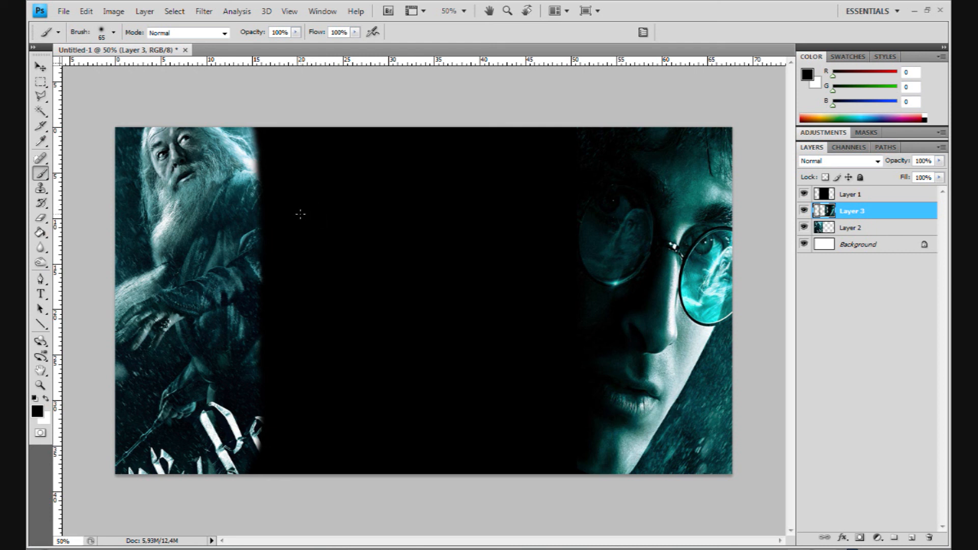